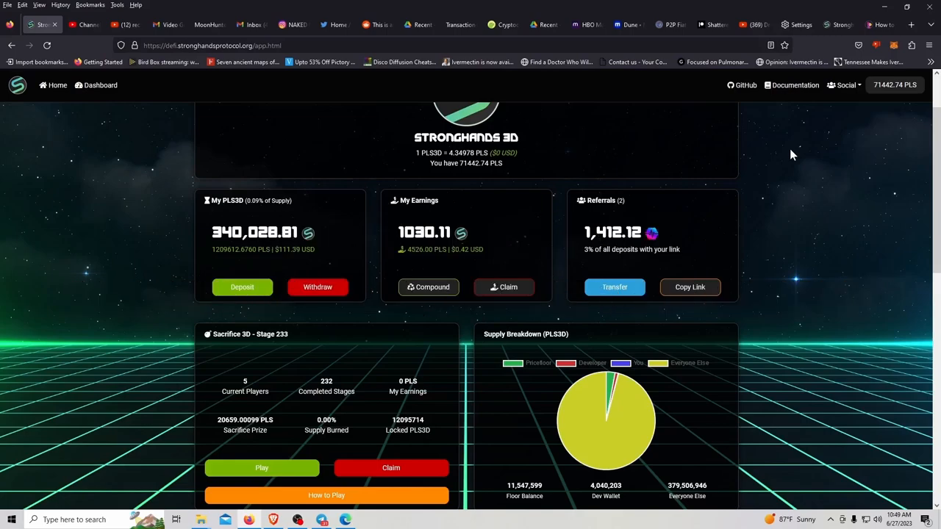
pyautogui.moveTo(581, 164)
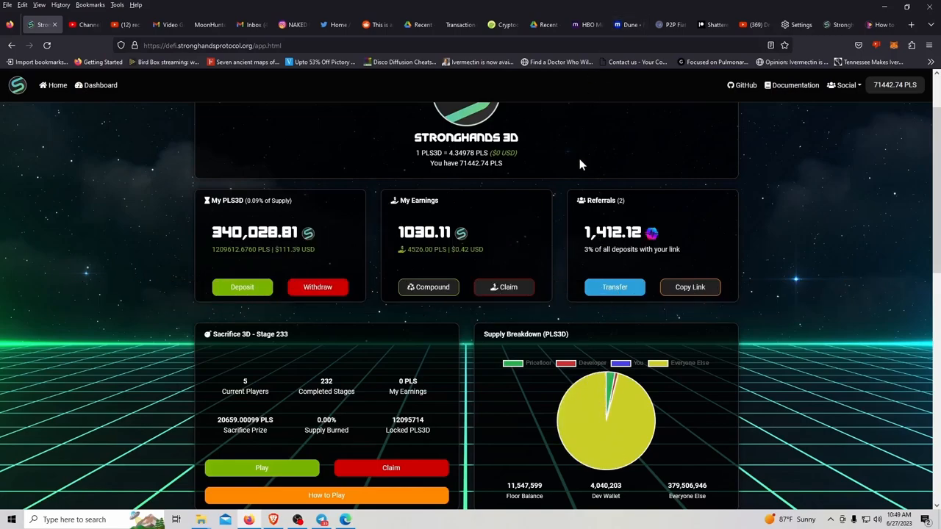
pyautogui.moveTo(798, 275)
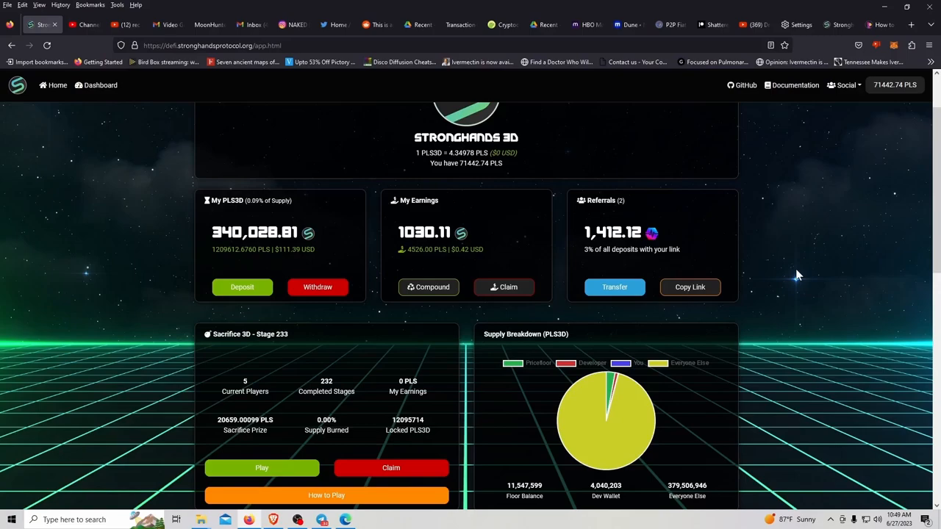
pyautogui.moveTo(779, 309)
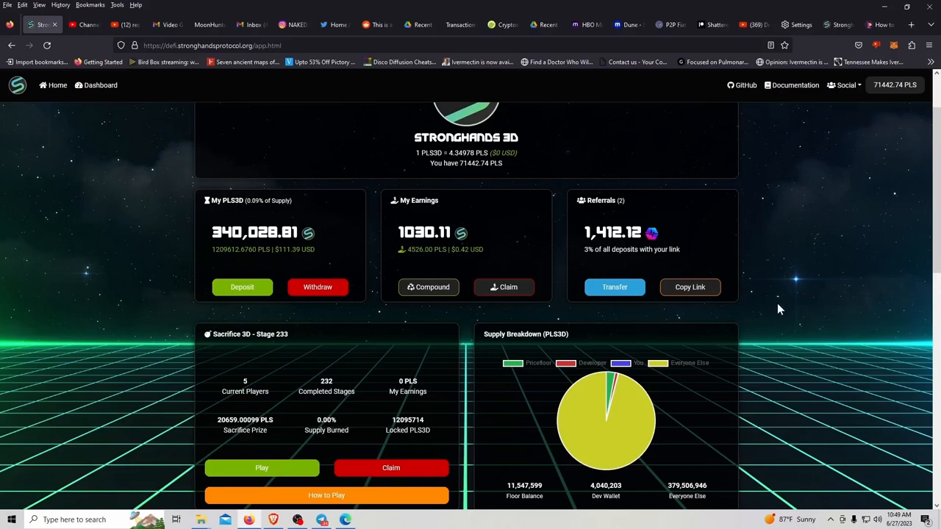
pyautogui.moveTo(763, 333)
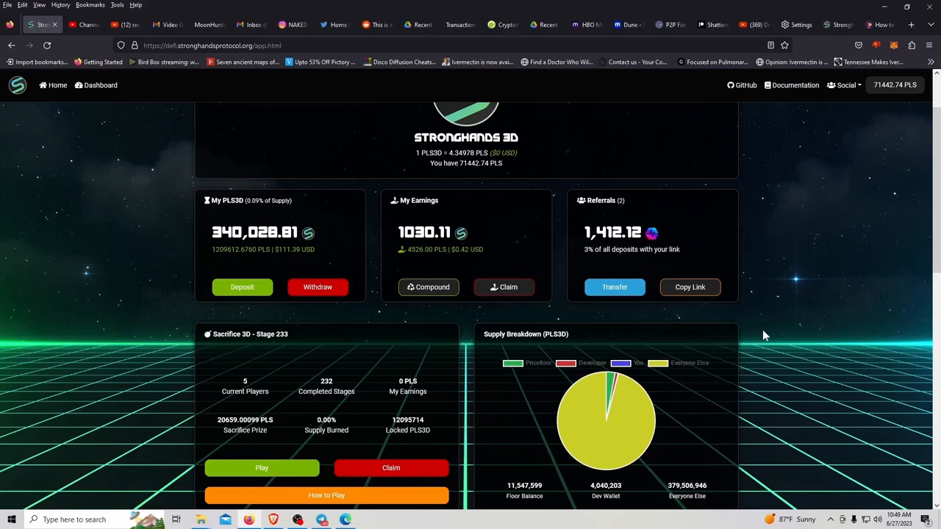
pyautogui.moveTo(774, 306)
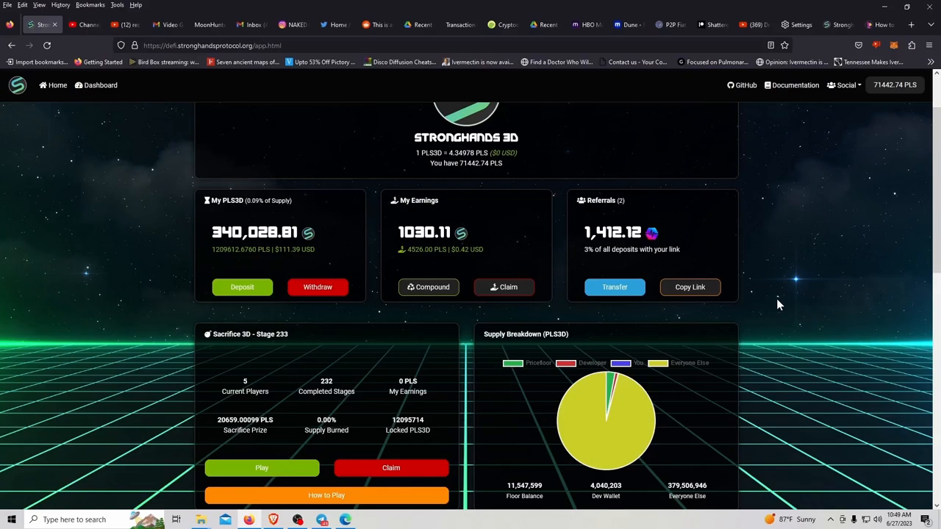
pyautogui.moveTo(572, 285)
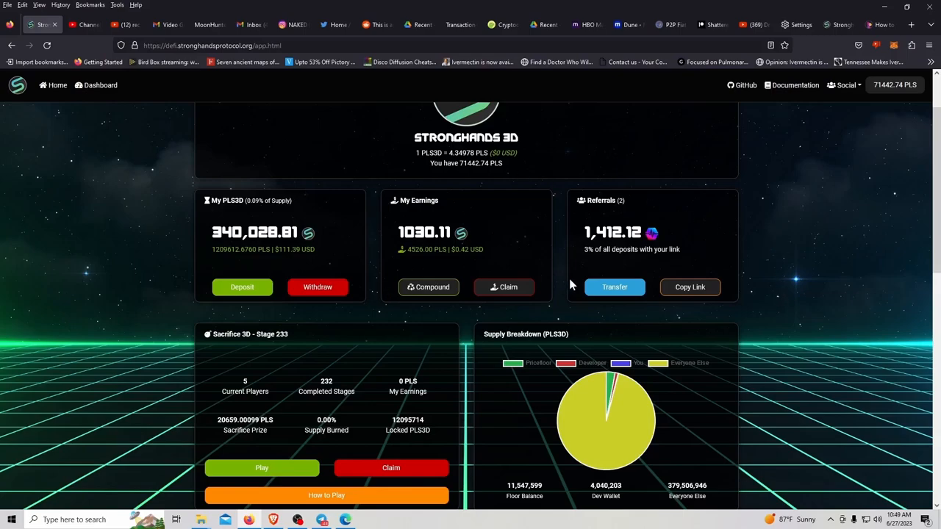
pyautogui.moveTo(677, 208)
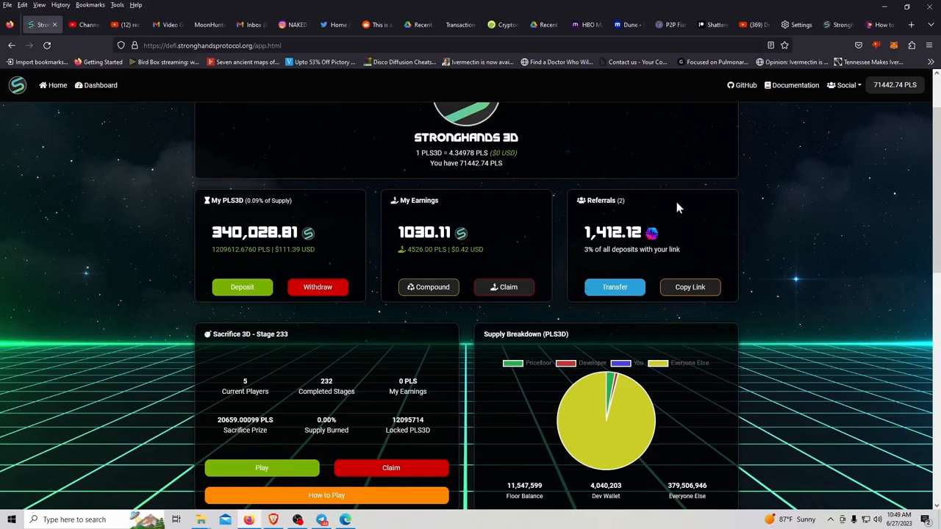
pyautogui.moveTo(650, 255)
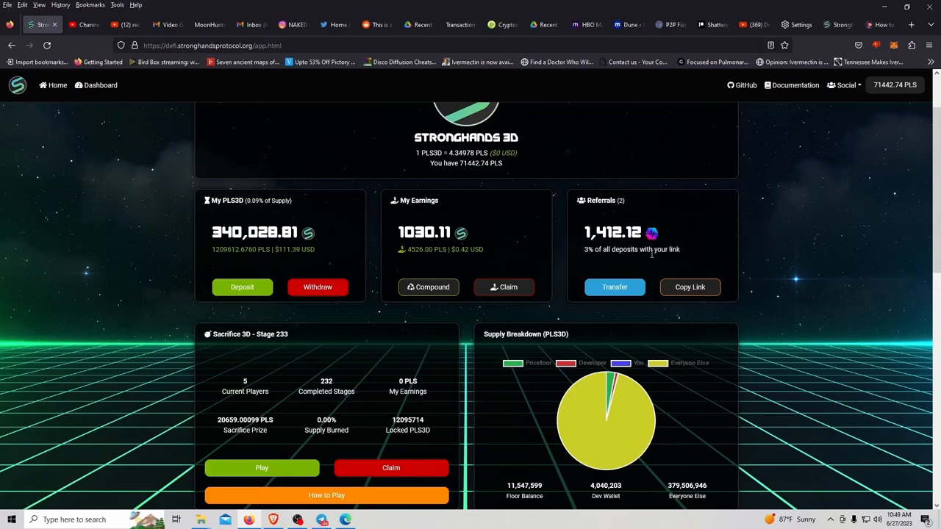
pyautogui.moveTo(641, 282)
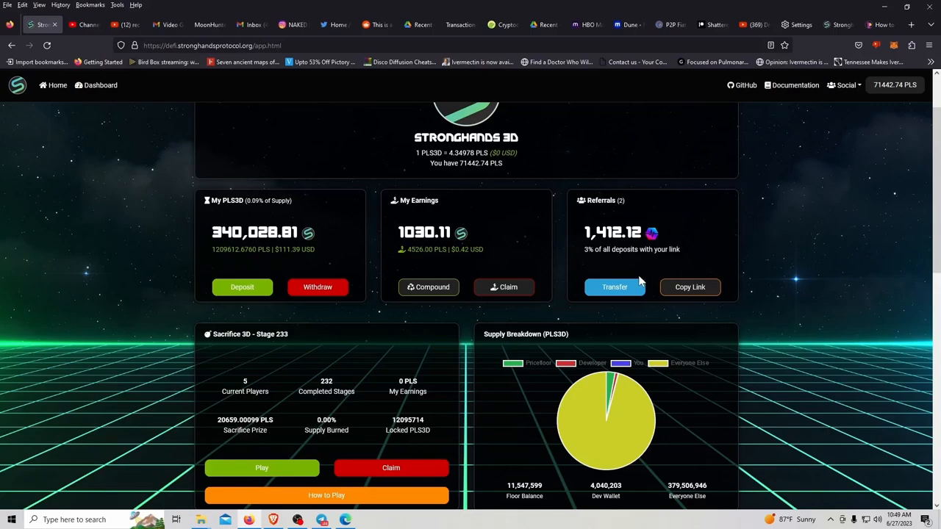
pyautogui.moveTo(752, 285)
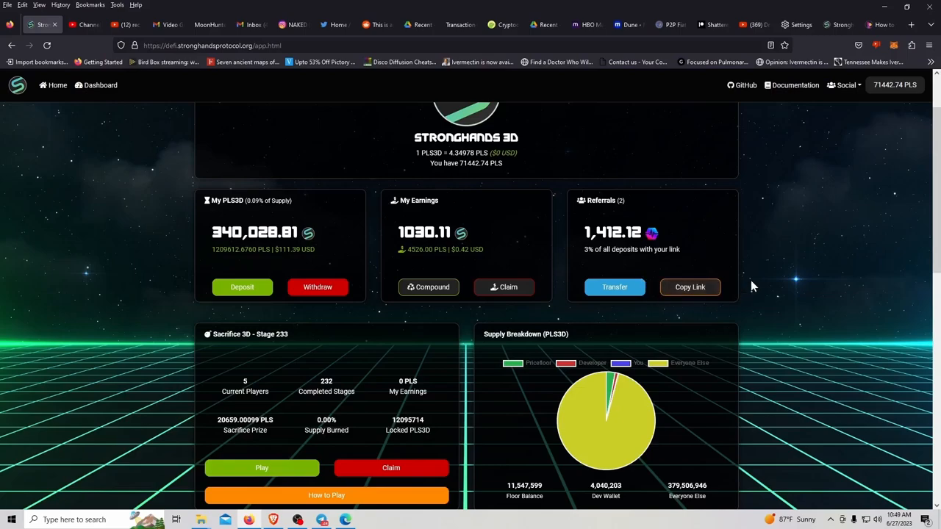
pyautogui.moveTo(770, 282)
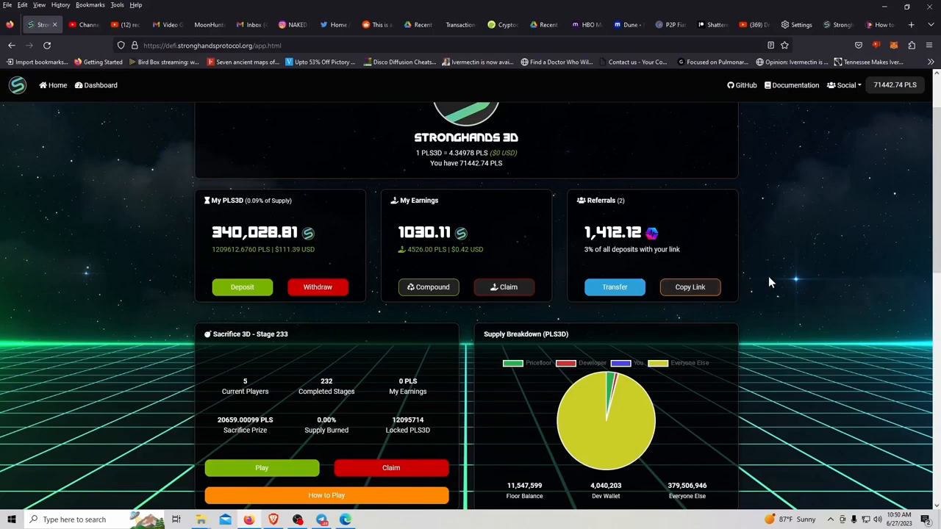
pyautogui.moveTo(441, 282)
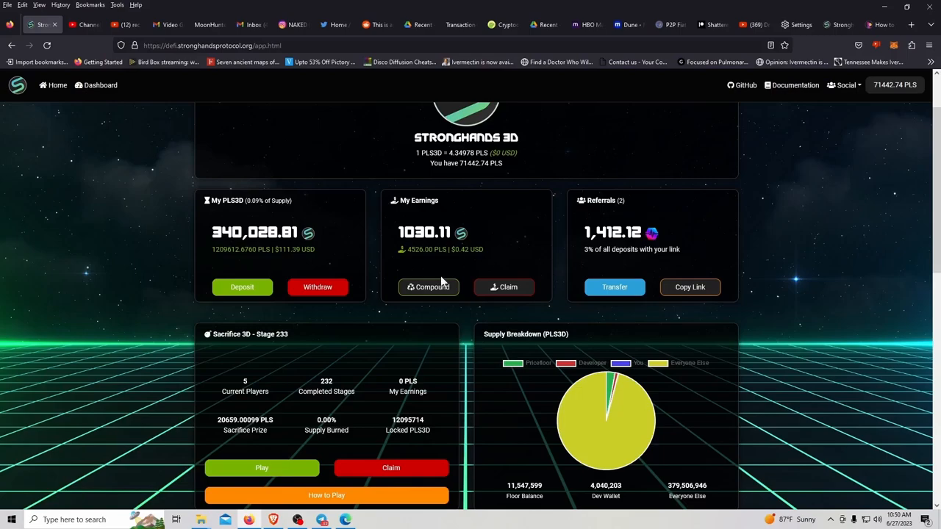
pyautogui.moveTo(317, 287)
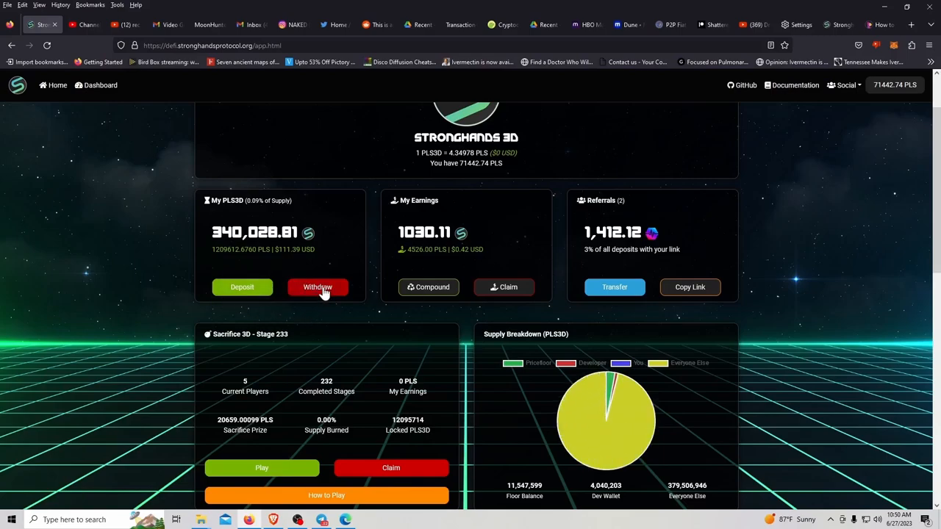
pyautogui.moveTo(242, 287)
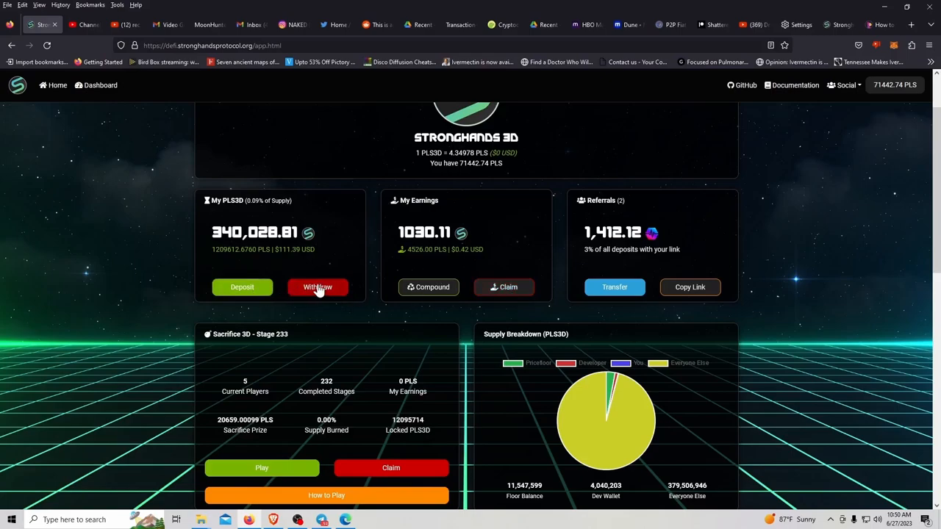
pyautogui.moveTo(380, 332)
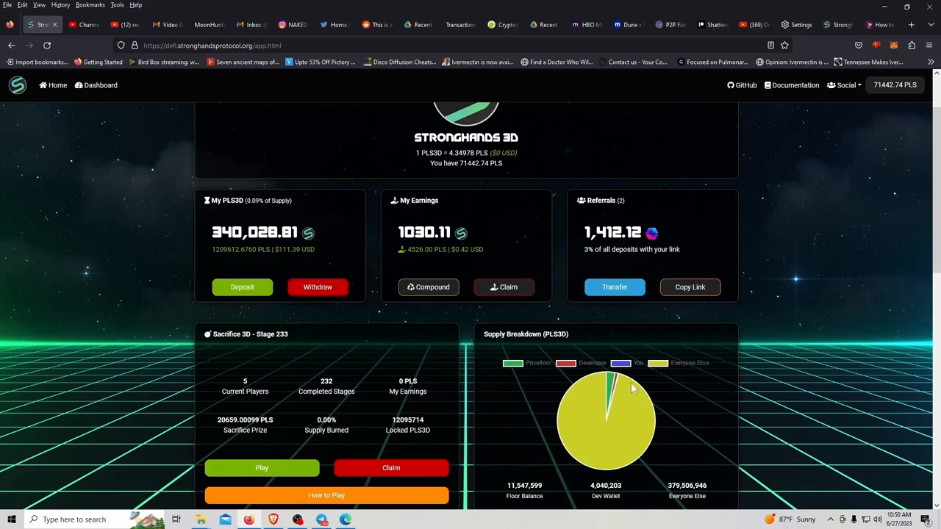
pyautogui.moveTo(611, 386)
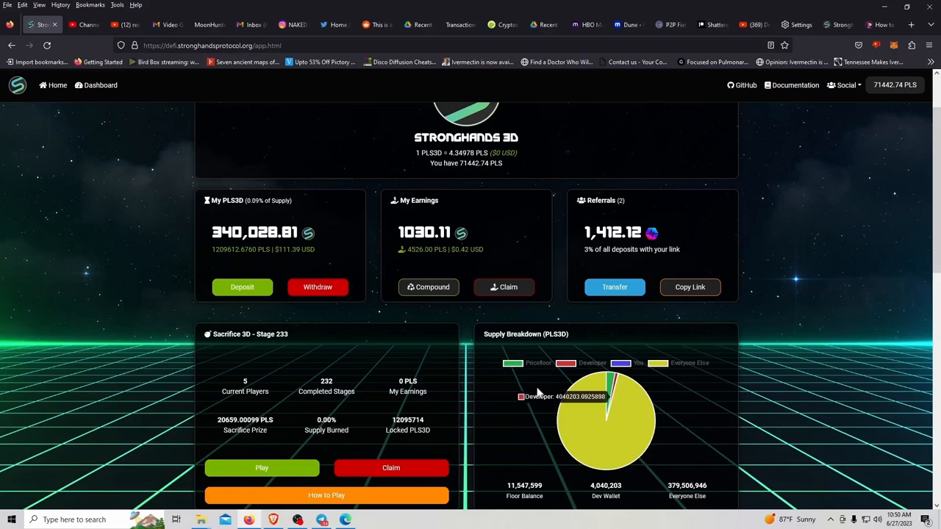
pyautogui.moveTo(812, 428)
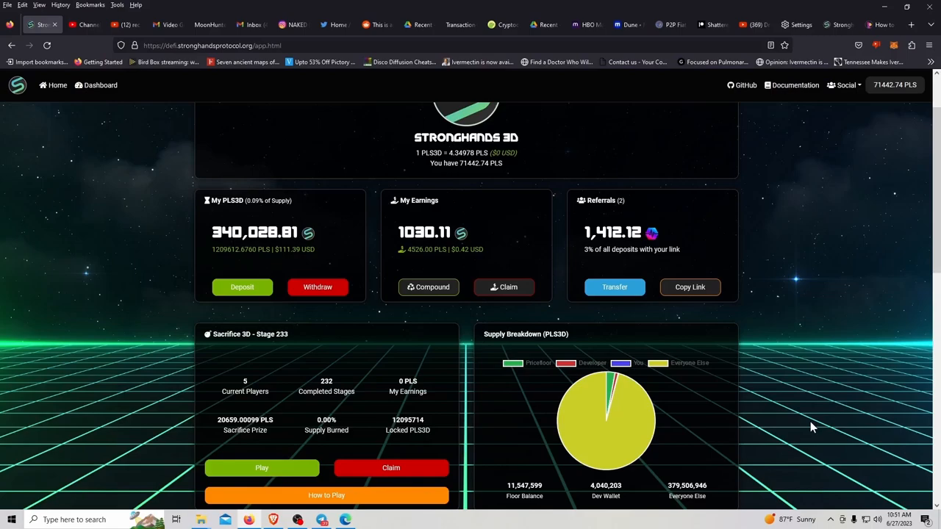
pyautogui.moveTo(326, 494)
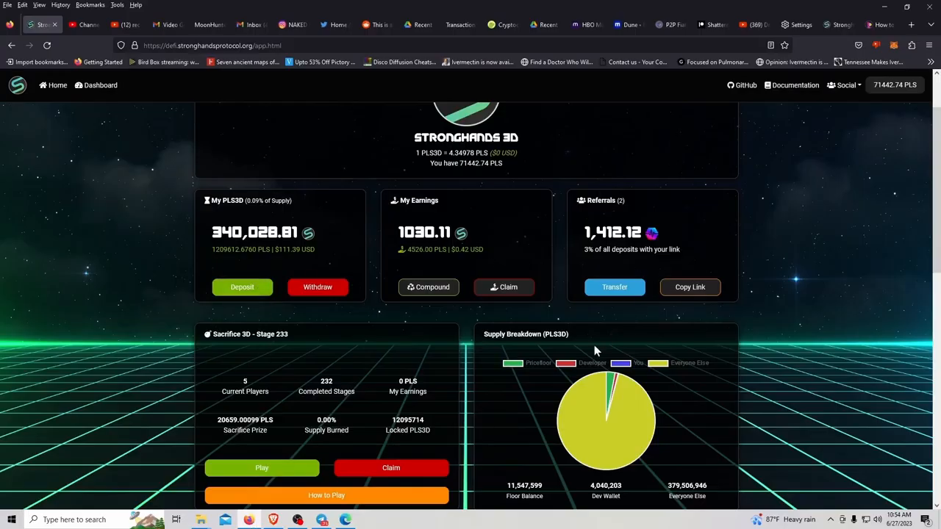
pyautogui.moveTo(874, 306)
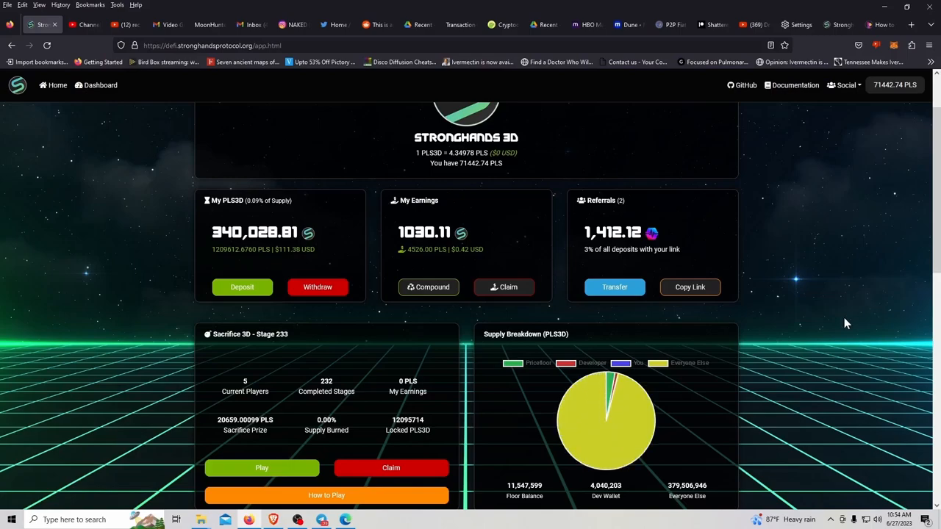
pyautogui.moveTo(839, 331)
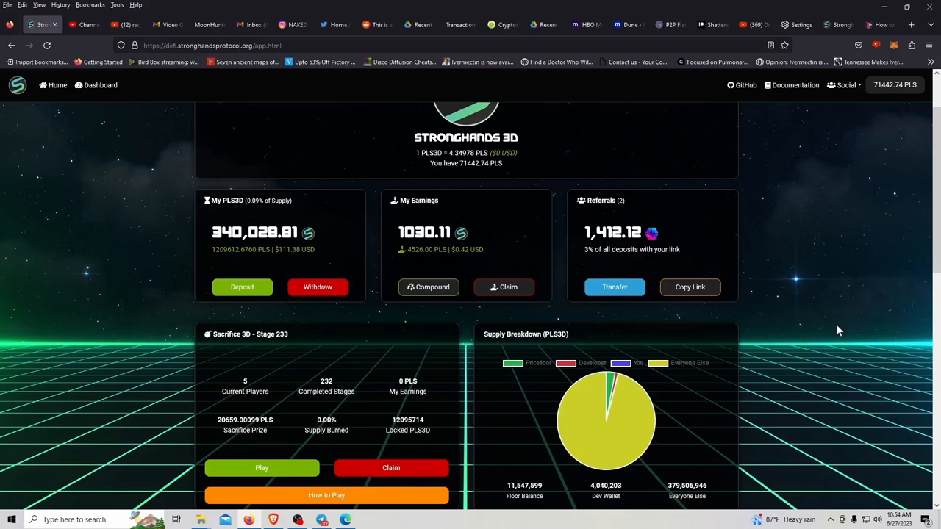
pyautogui.moveTo(818, 334)
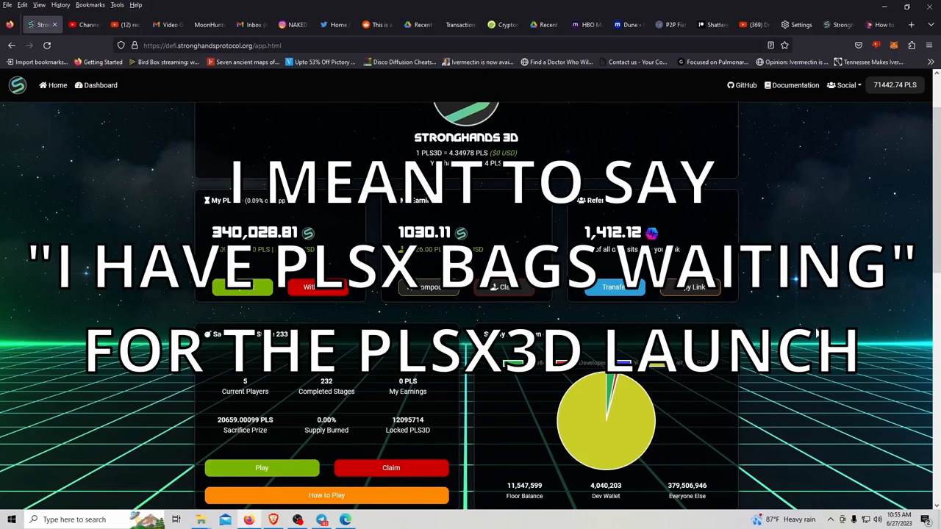
# - Open the Stronghands Protocol group chat from the taskbar and scroll up through earlier messages
pyautogui.click(322, 520)
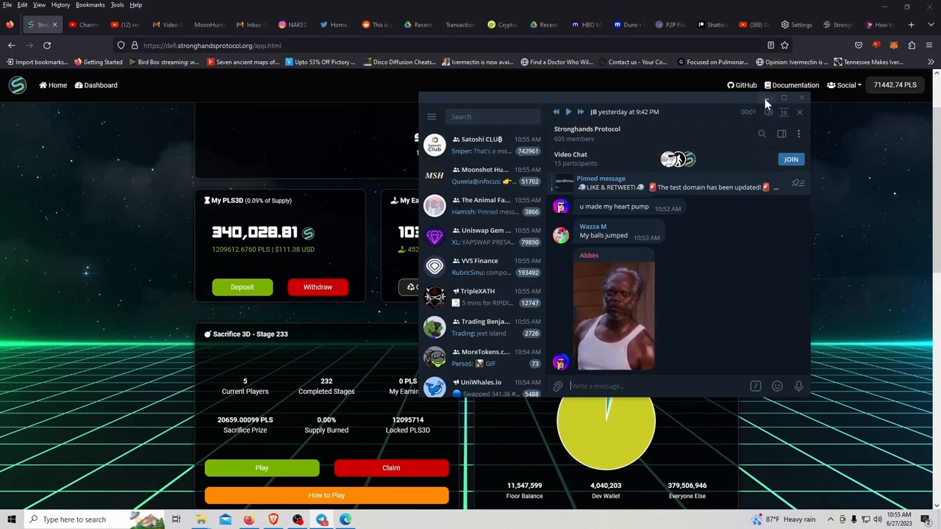
pyautogui.scroll(3)
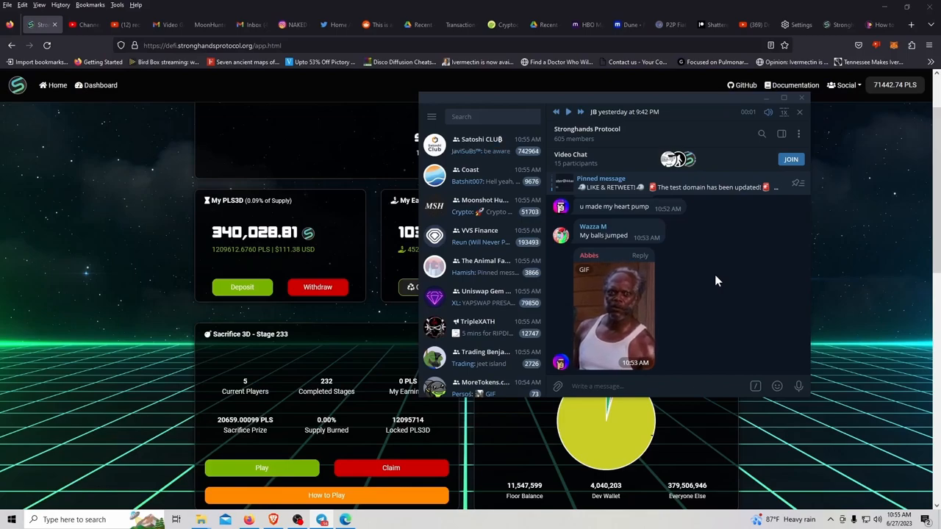
pyautogui.moveTo(713, 274)
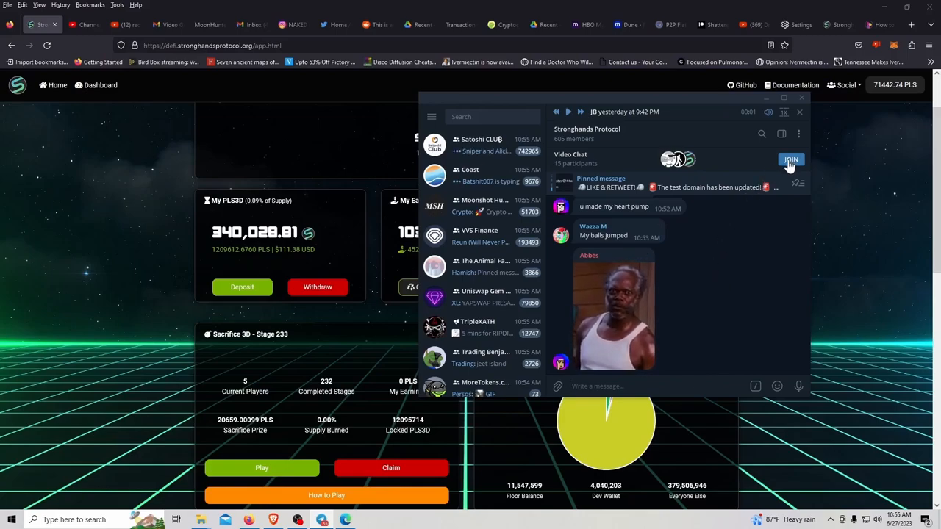
pyautogui.moveTo(664, 343)
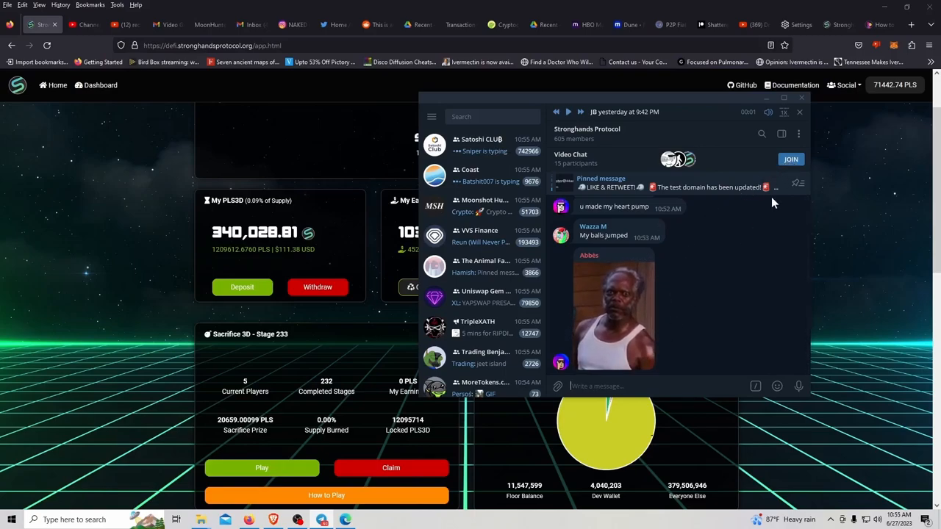
pyautogui.moveTo(688, 298)
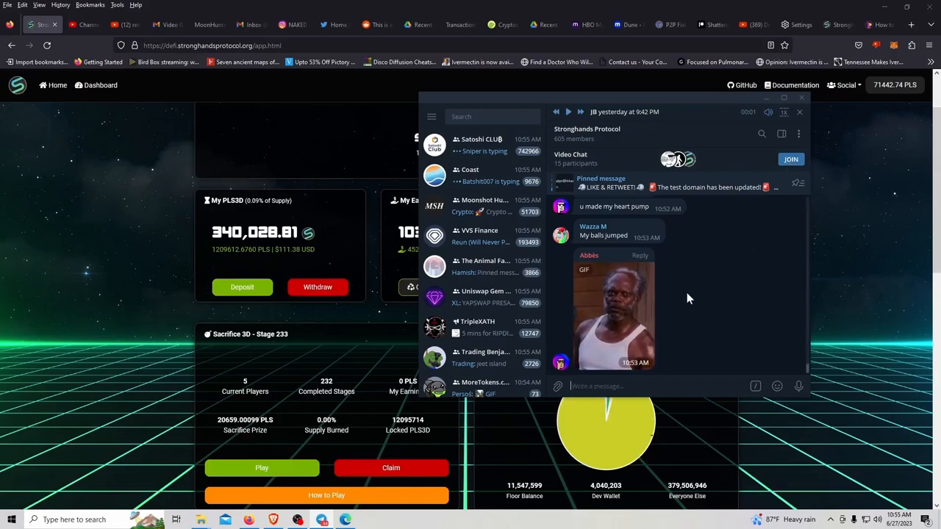
pyautogui.moveTo(684, 326)
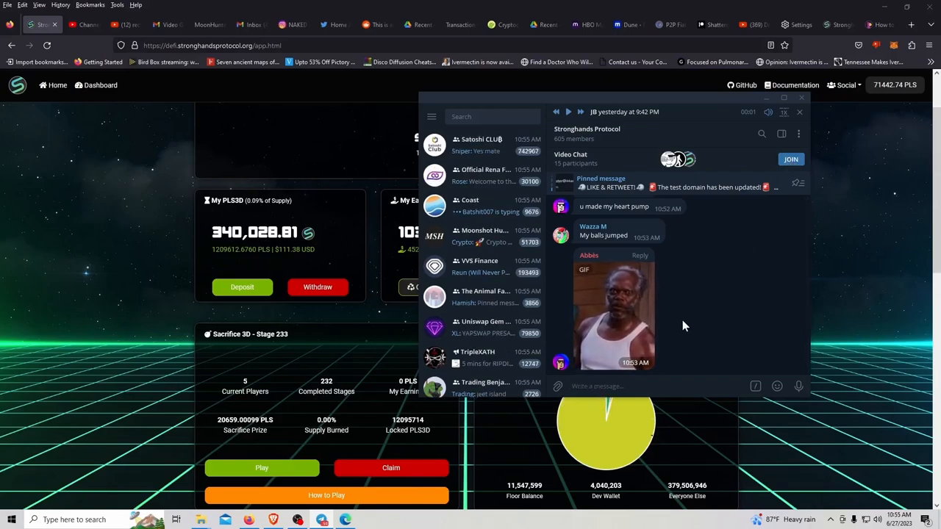
pyautogui.moveTo(690, 299)
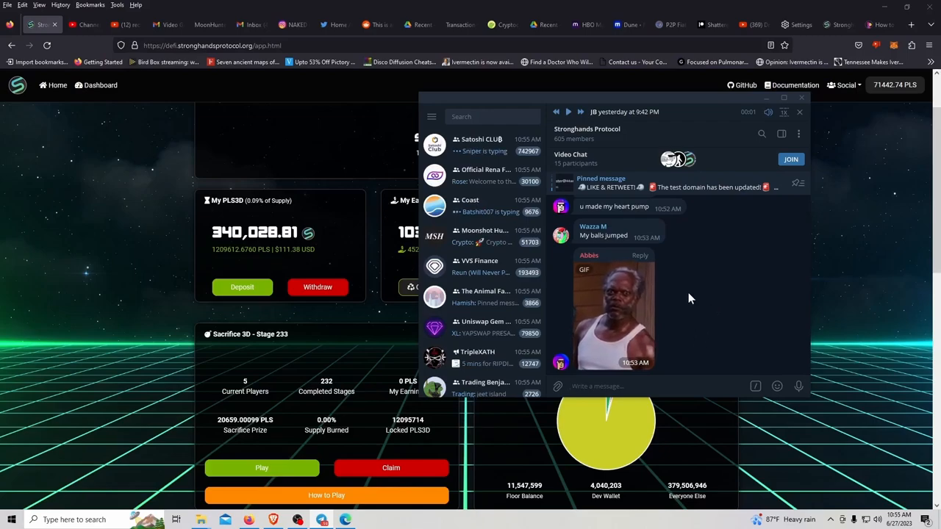
# - Dismiss Telegram and bring the StrongHands 3D dashboard with its supply chart back to front
pyautogui.click(801, 111)
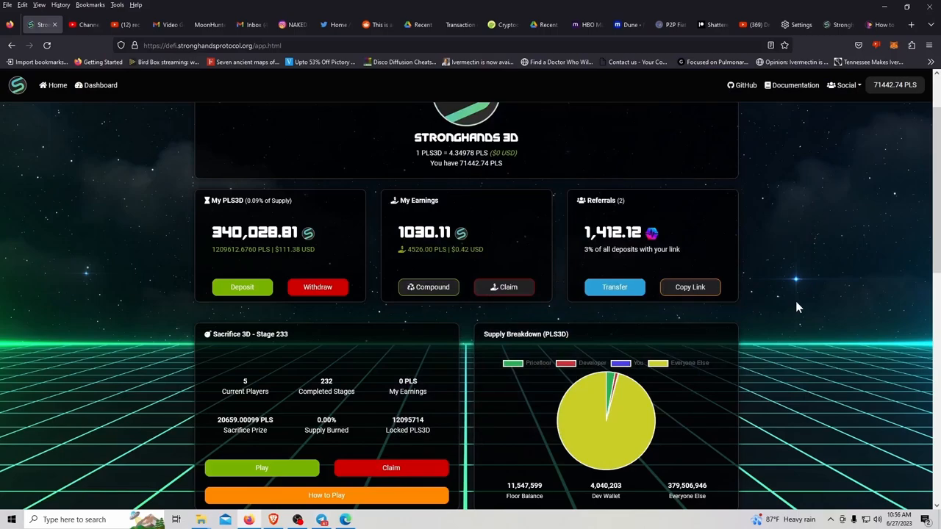
pyautogui.moveTo(770, 262)
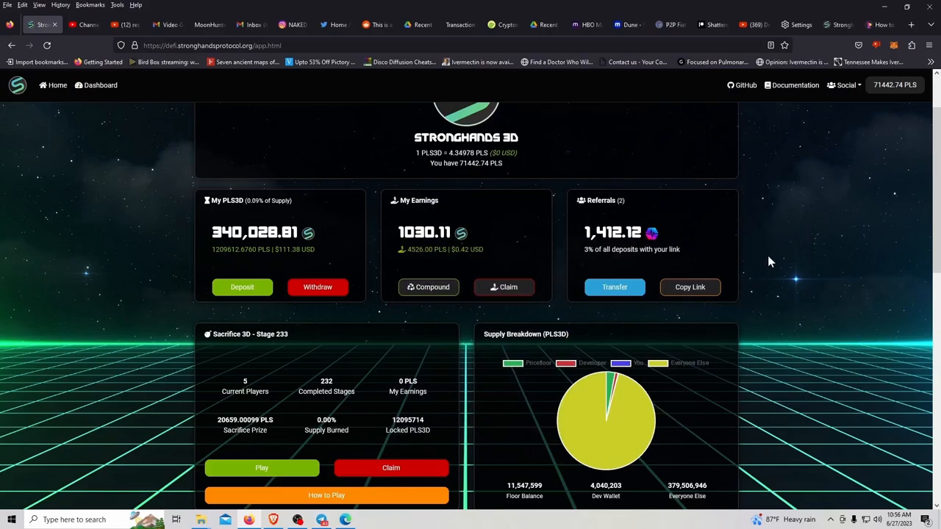
pyautogui.moveTo(774, 274)
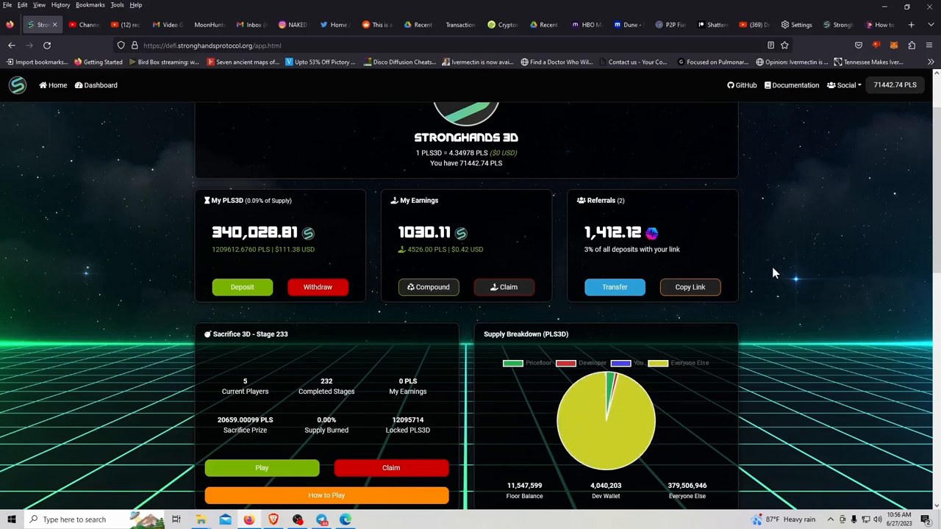
pyautogui.moveTo(785, 270)
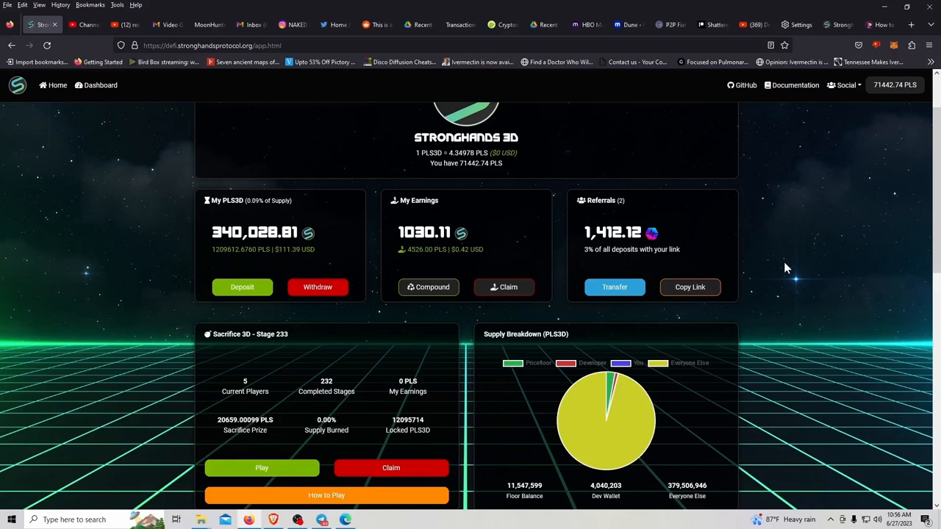
pyautogui.moveTo(777, 272)
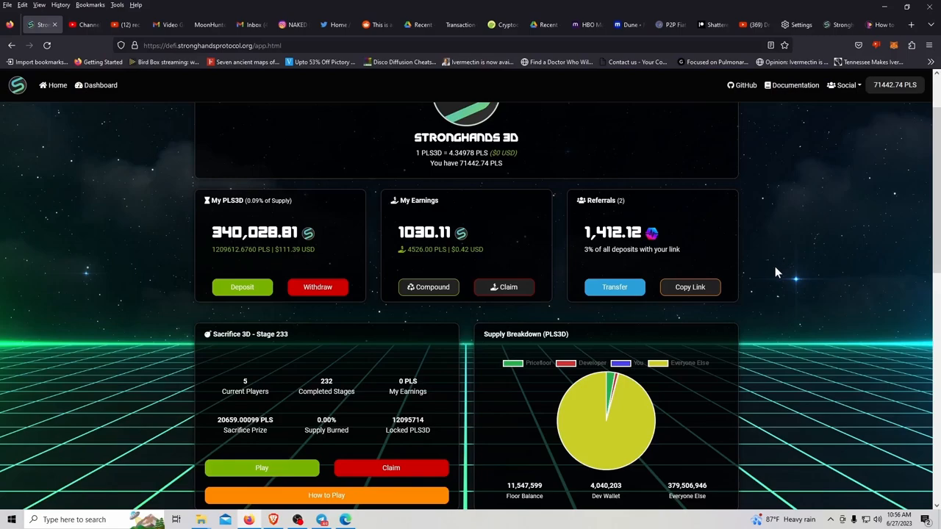
pyautogui.moveTo(794, 260)
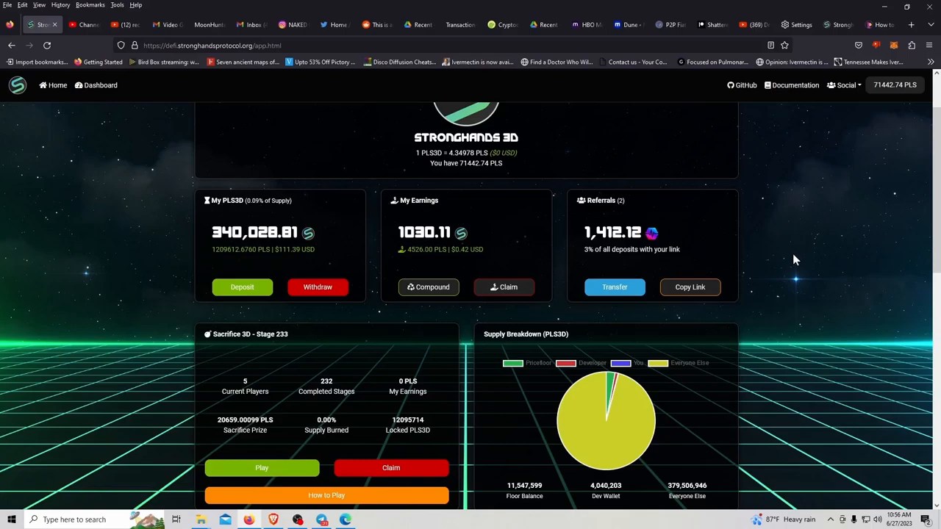
pyautogui.moveTo(773, 270)
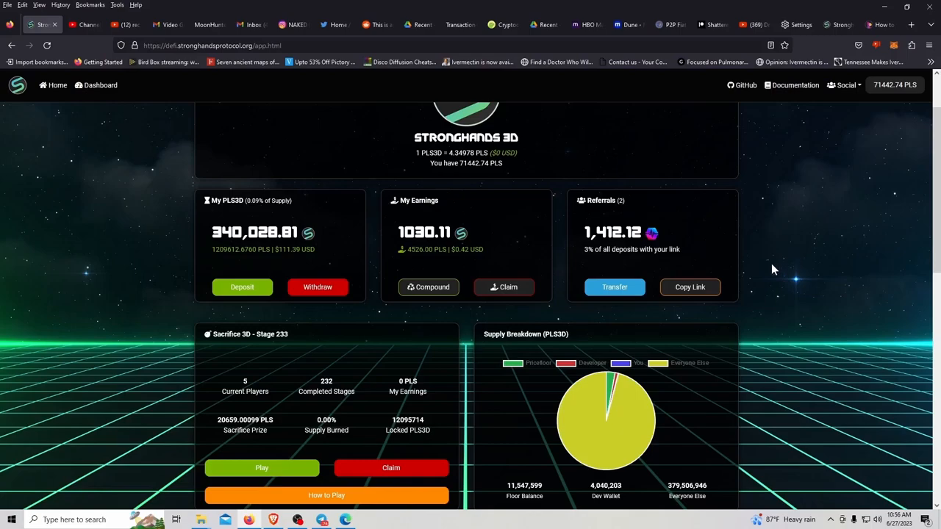
pyautogui.moveTo(800, 257)
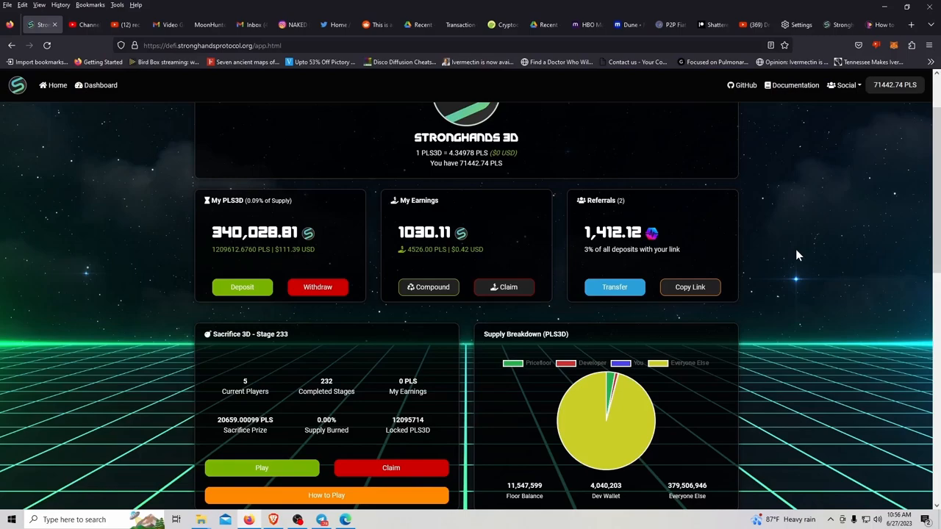
pyautogui.moveTo(388, 442)
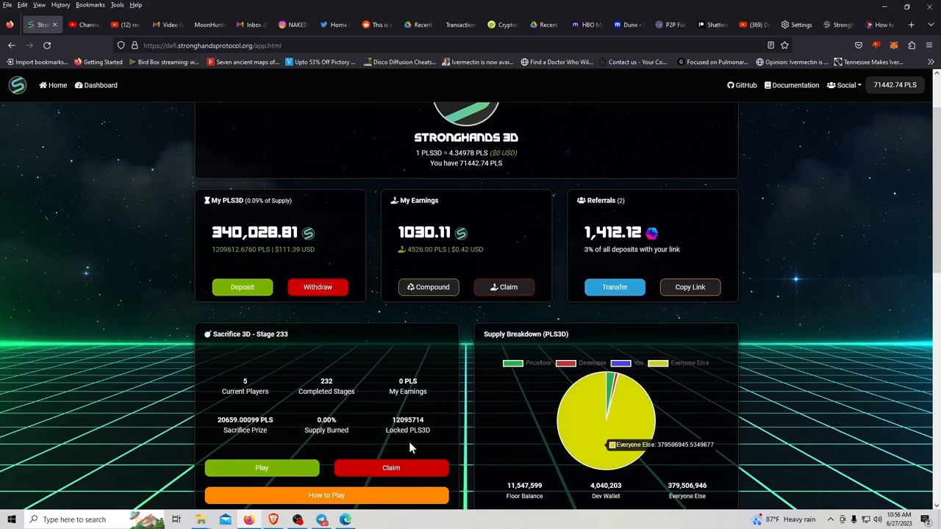
pyautogui.moveTo(723, 425)
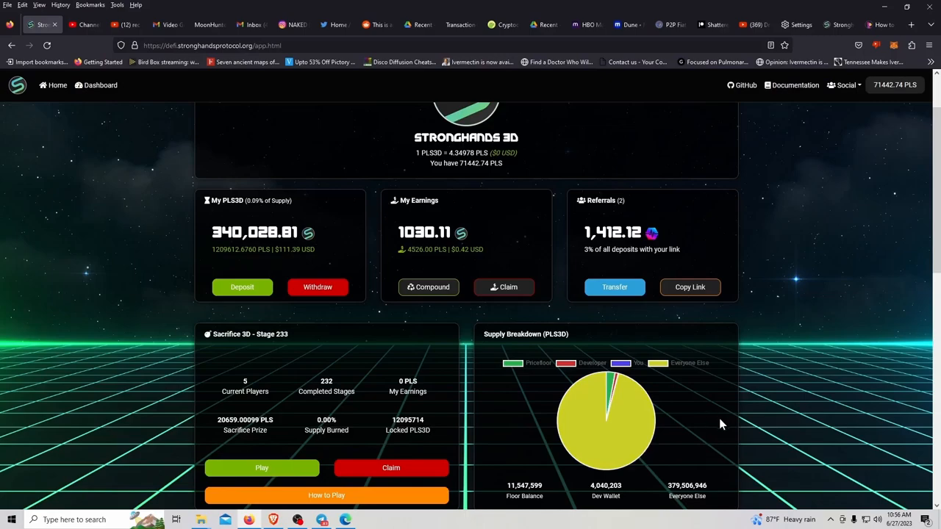
pyautogui.click(147, 520)
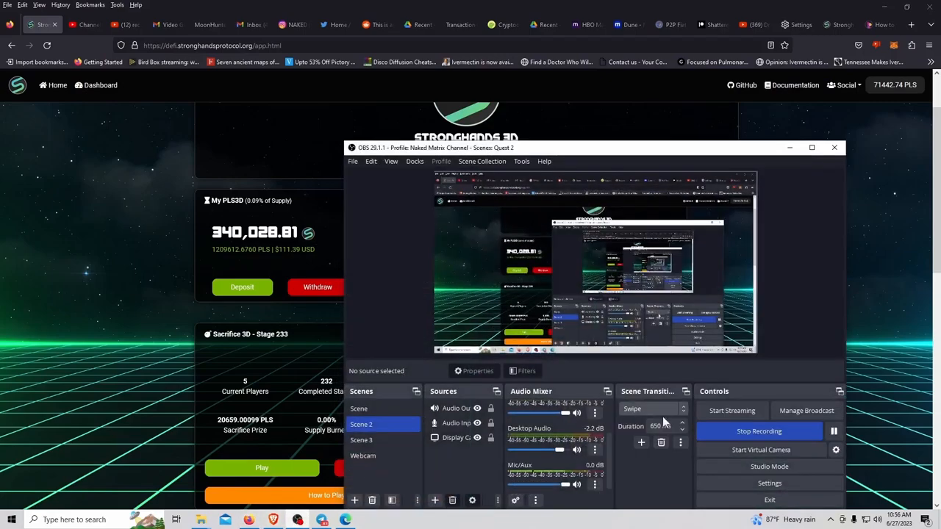